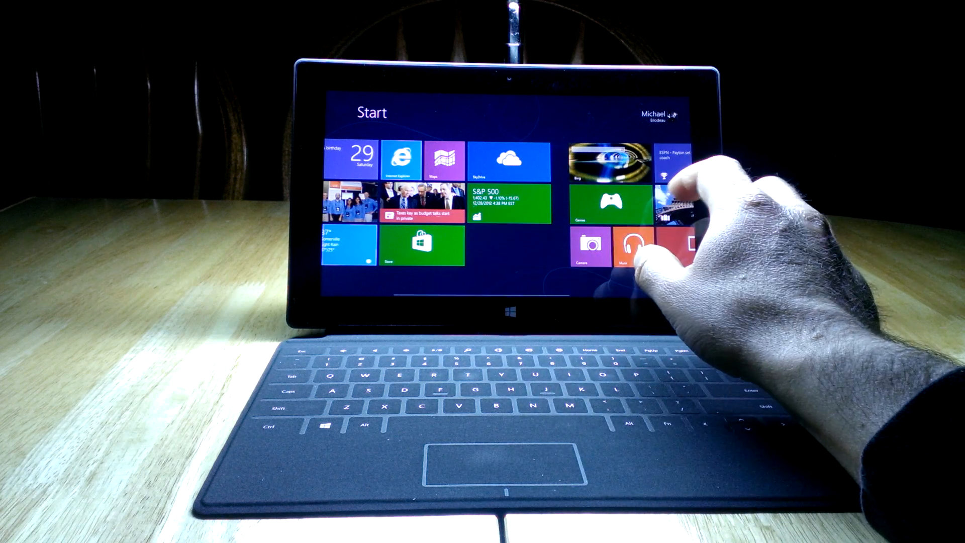
Scroll across the Start screen to view the Games, Music, Video and Office tile group, then back.
scroll(left, 3)
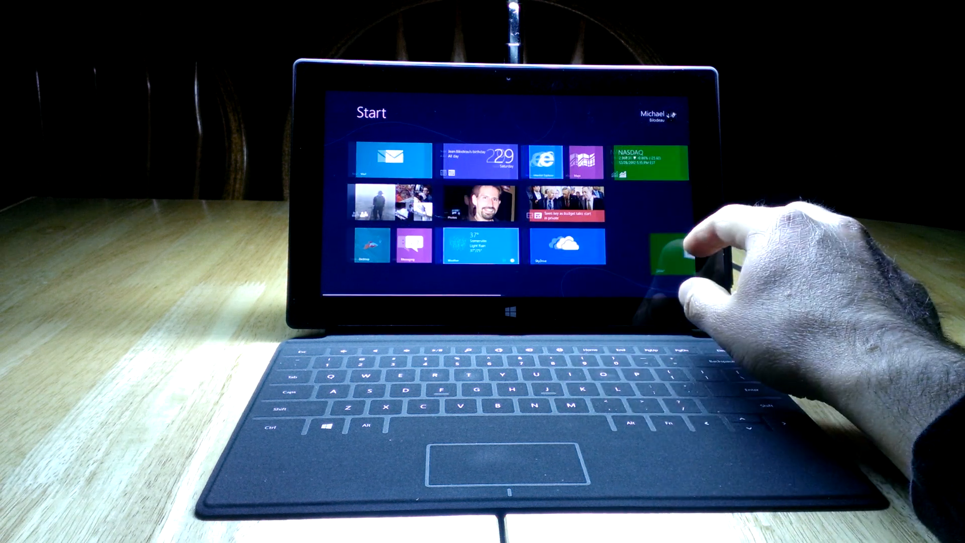
scroll(right, 3)
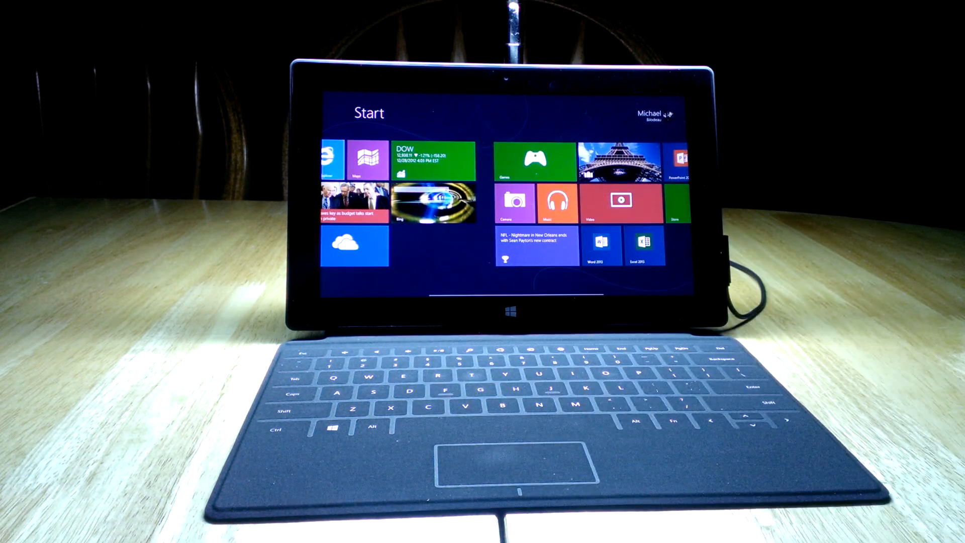
scroll(left, 3)
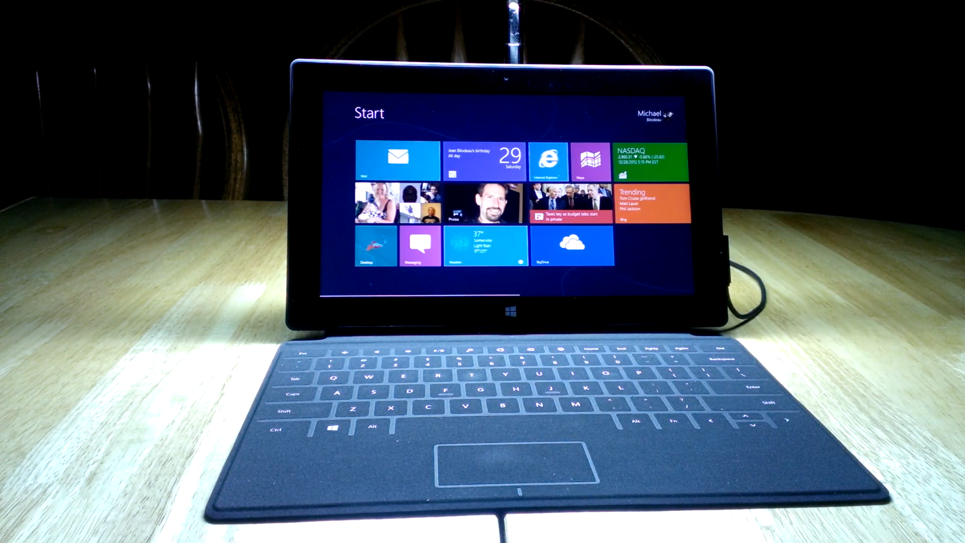
Scroll back to the first tile group with the finance and Bing Trending tiles.
scroll(right, 3)
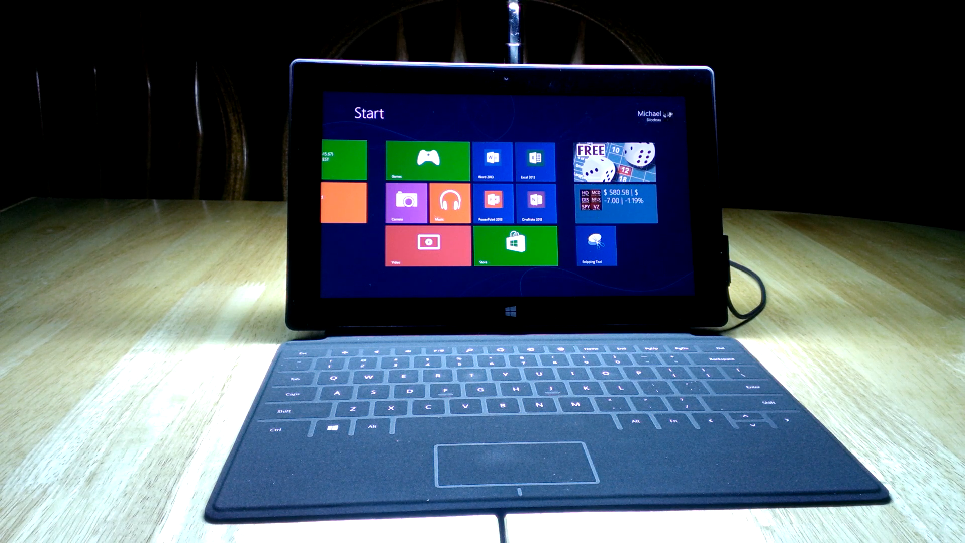
Scroll to the group holding the resized Word, Excel, PowerPoint and OneNote 2013 tiles.
scroll(left, 3)
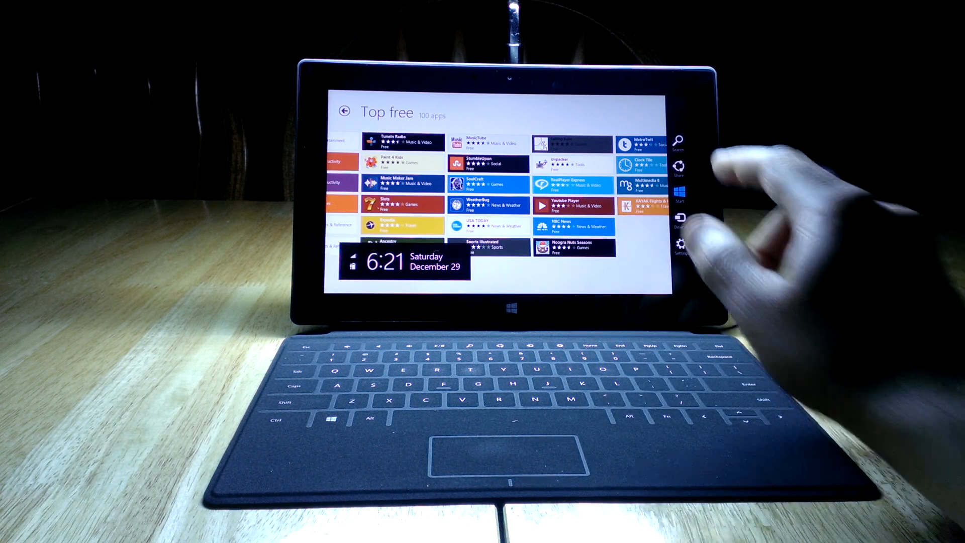
Start a Windows Store search for the Easy Tetris app from the Top free list.
click(677, 141)
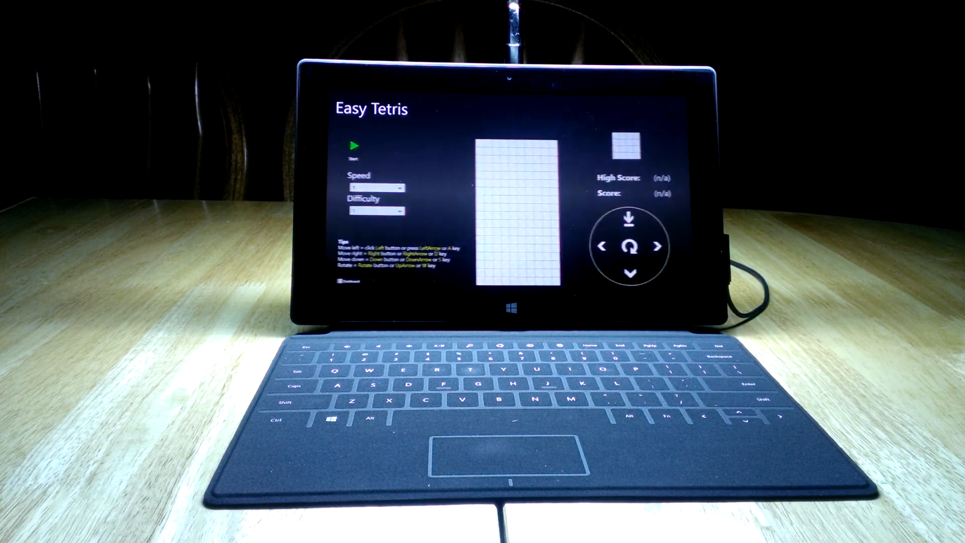
Start a new Easy Tetris game with the green Start button.
click(353, 145)
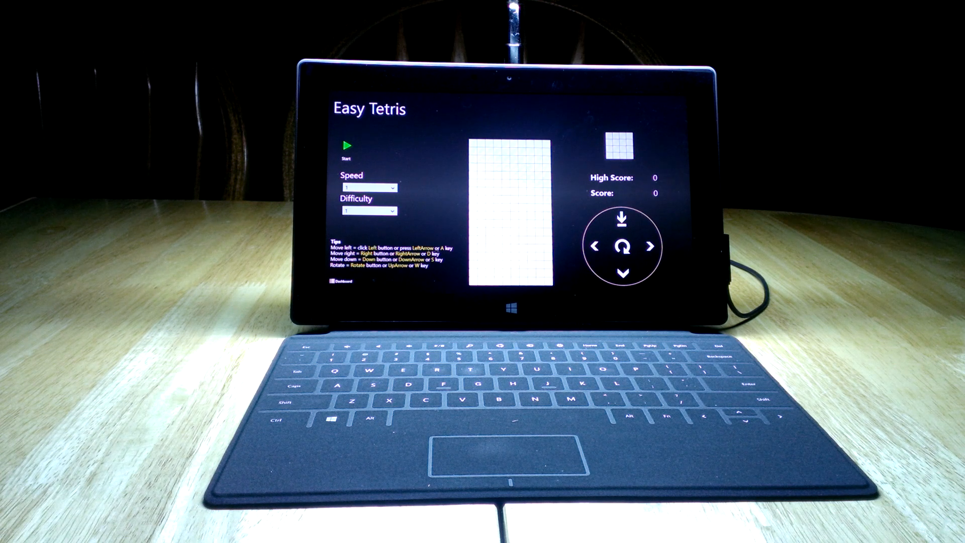